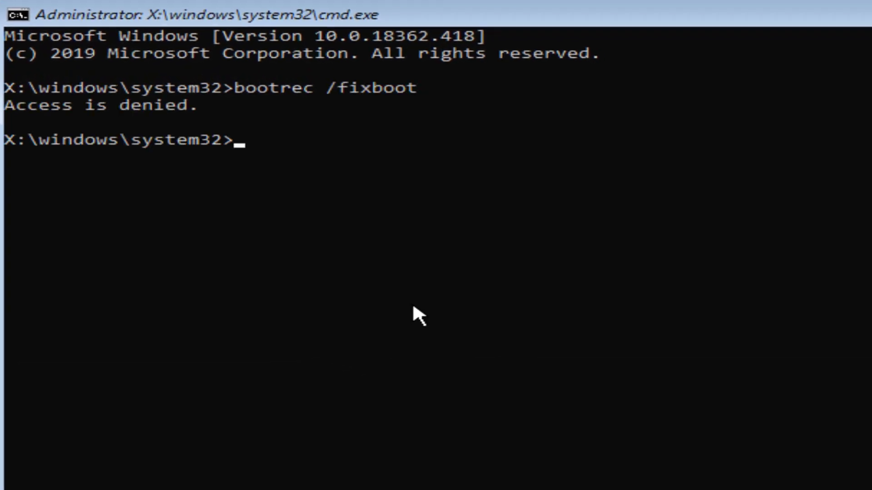
mouse_move(174, 114)
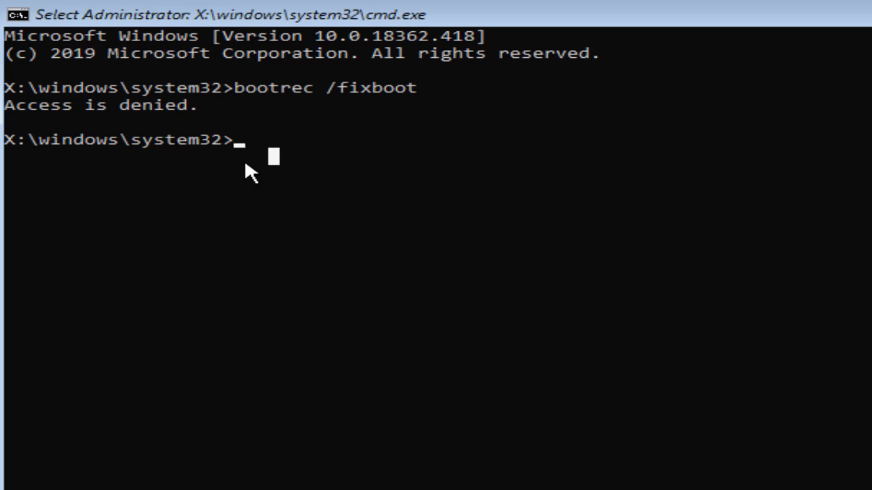
- Run bootsect /nt60 sys so the bootcode is reported successfully updated on all targeted volumes
text(boots)
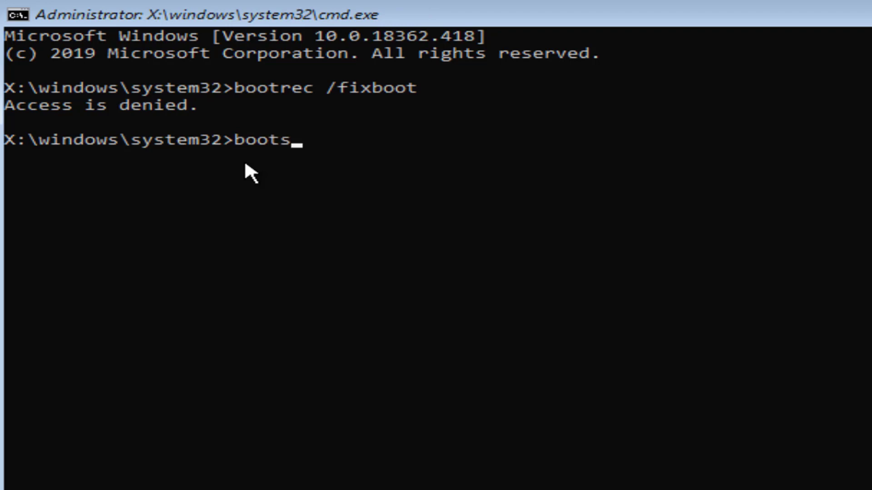
text(ect)
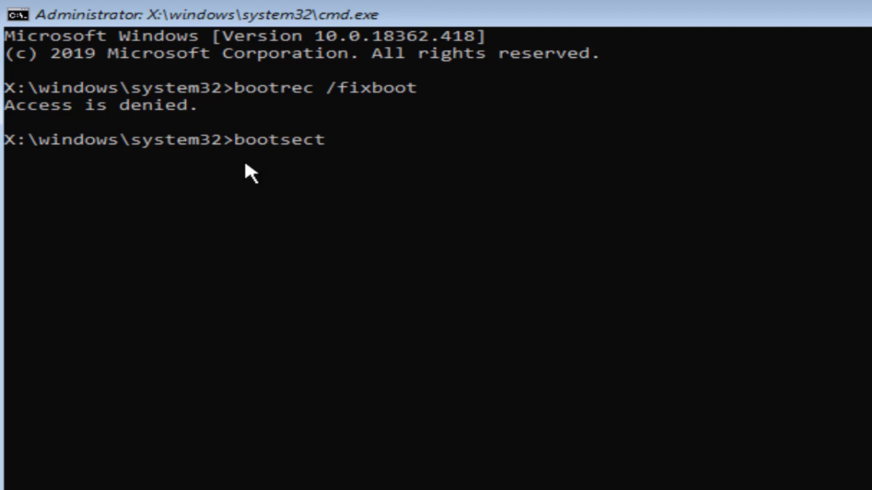
text(/nt)
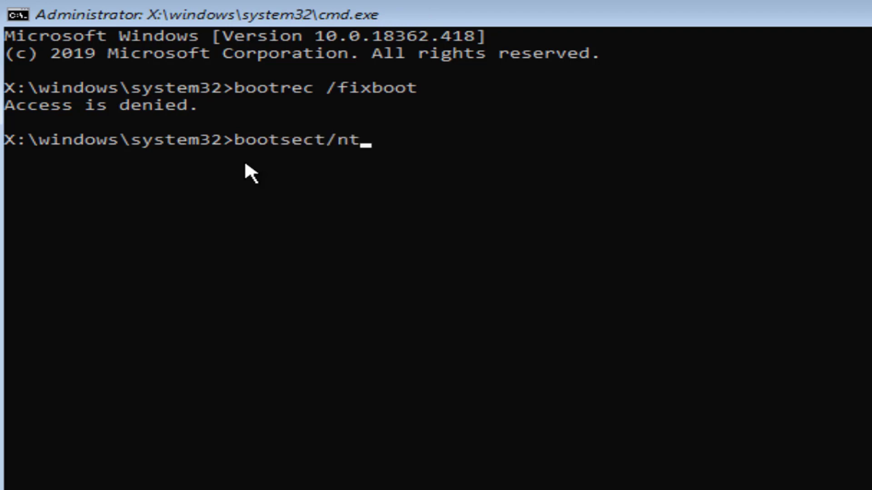
text(60)
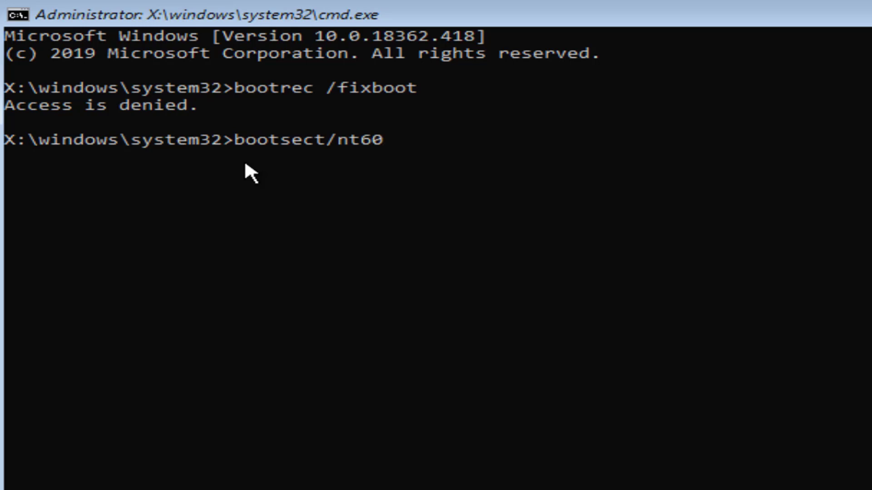
text(sys)
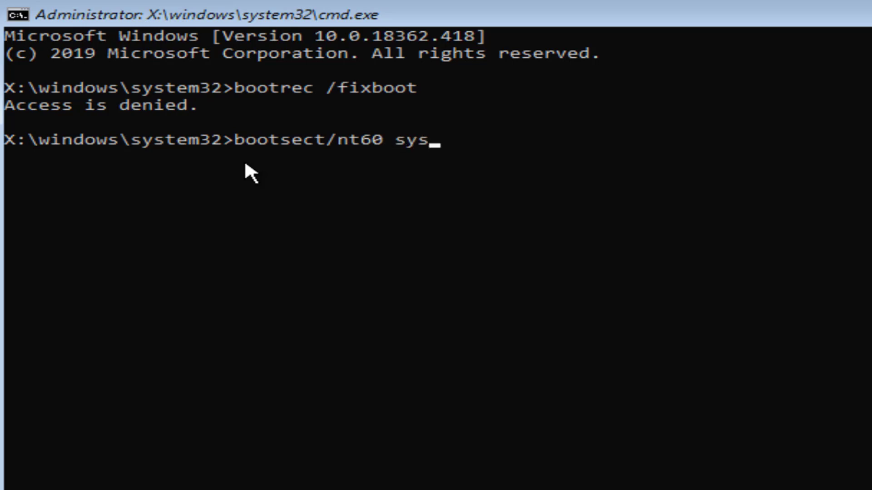
key(Enter)
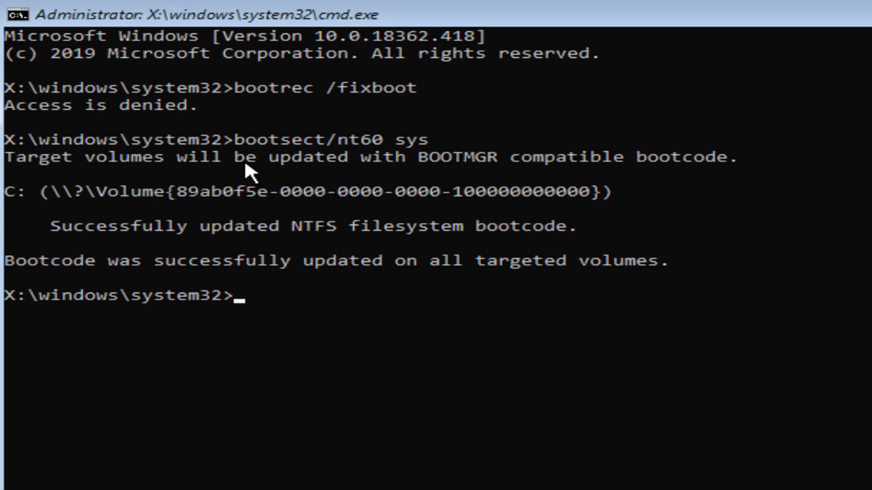
- Rerun bootrec /fixboot, which now reports the operation completed successfully
text(b)
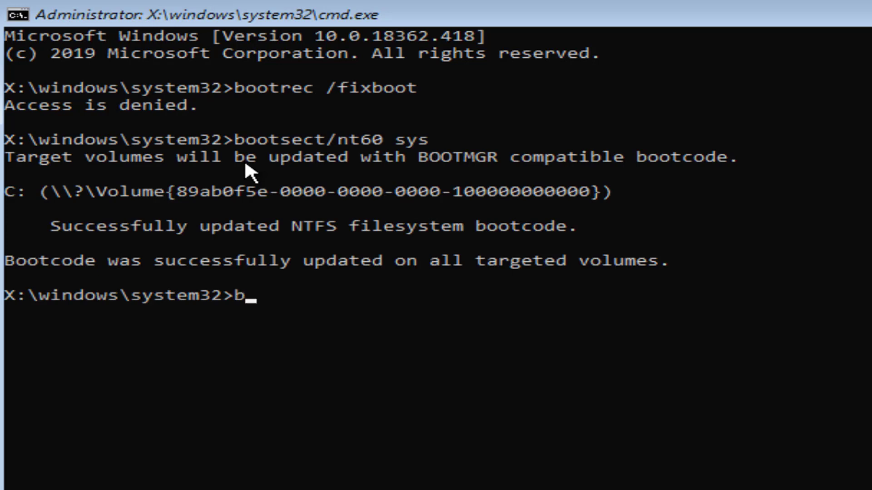
text(ootrec /)
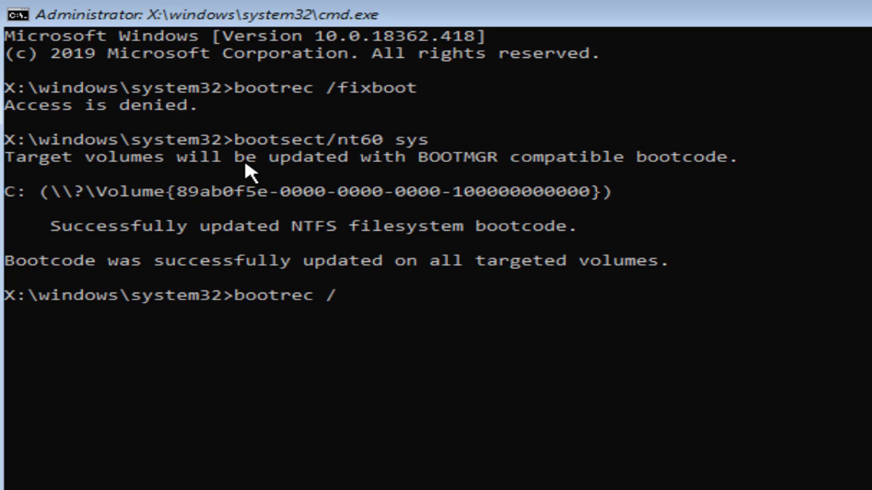
text(fix)
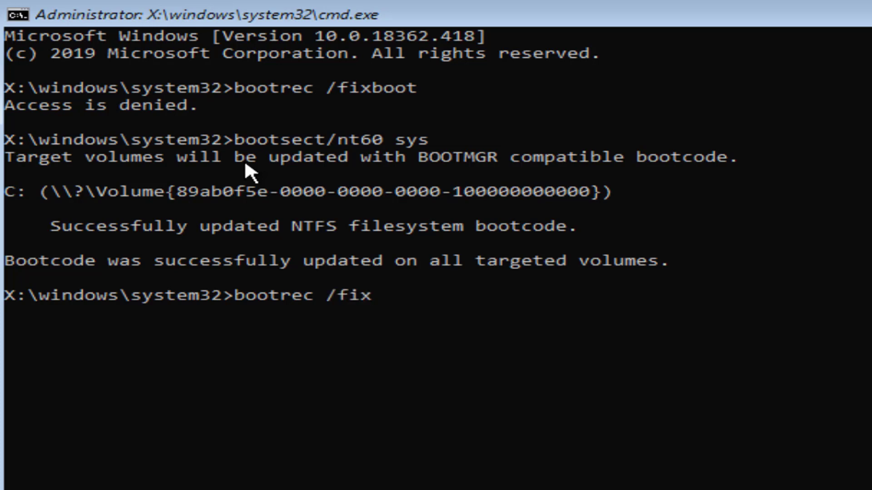
key(Enter)
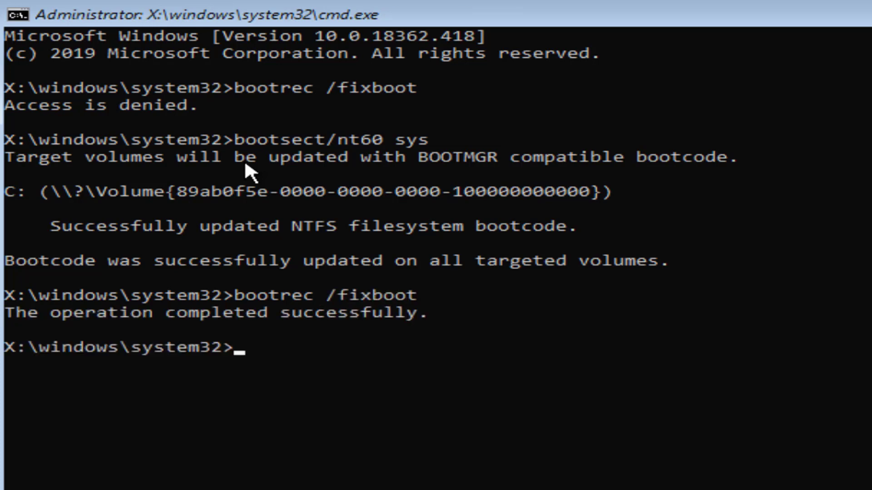
mouse_move(307, 348)
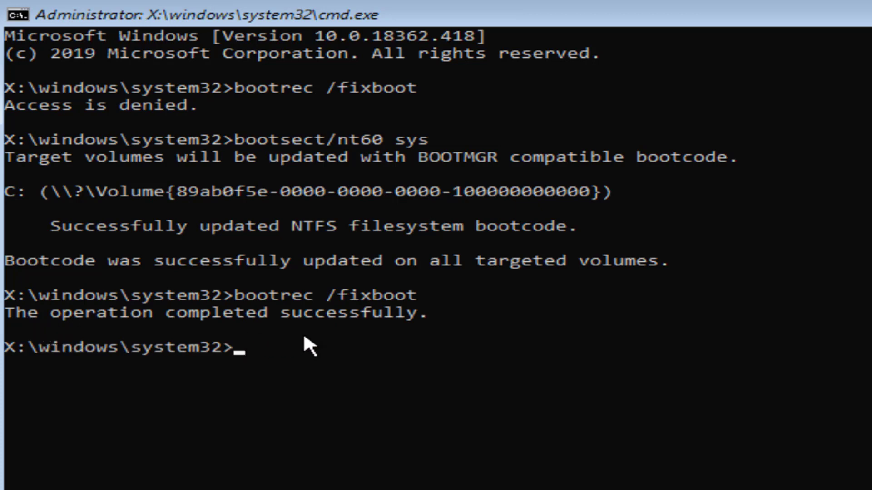
mouse_move(385, 351)
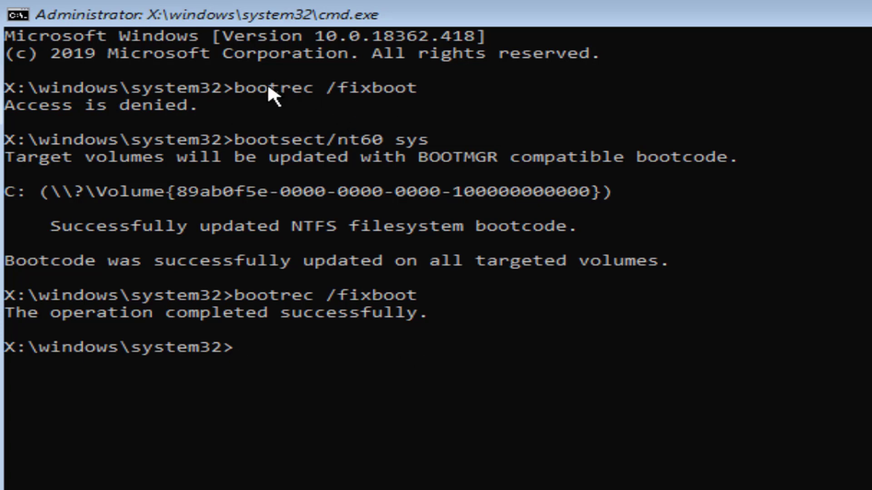
mouse_move(316, 250)
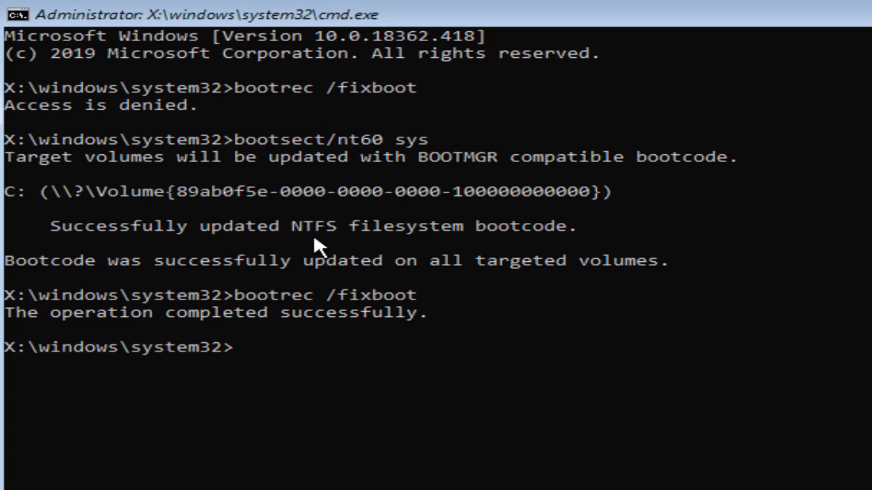
mouse_move(318, 325)
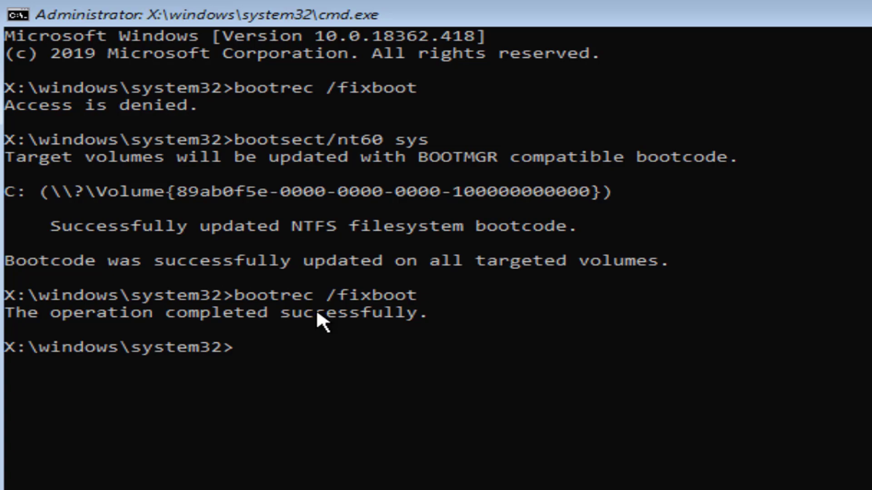